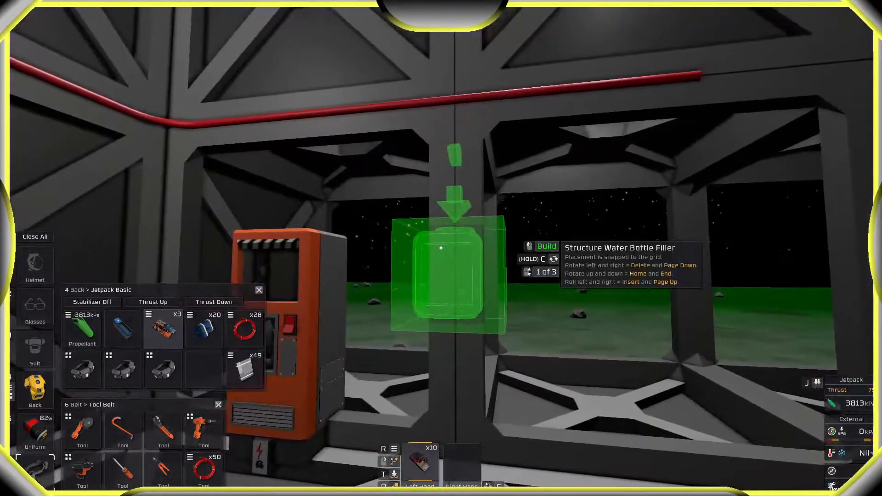
Step: Place the water bottle filler and build the liquid storage tank in the frame
left_click(450, 273)
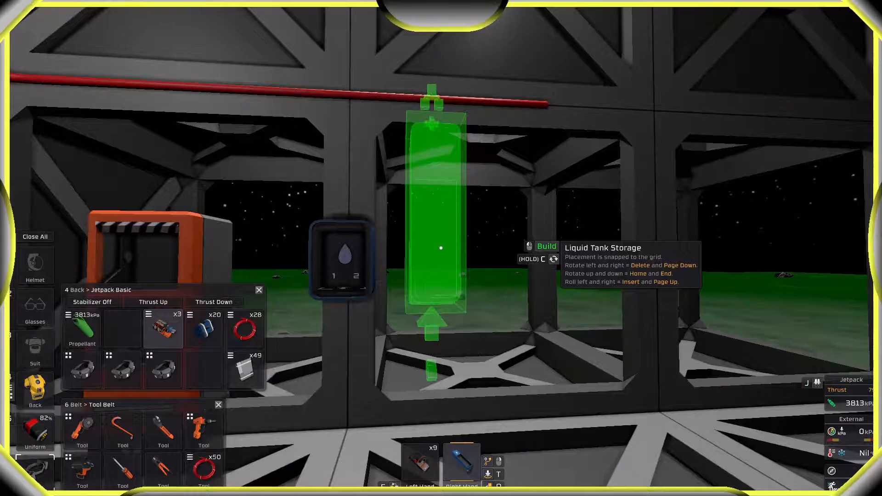
left_click(433, 247)
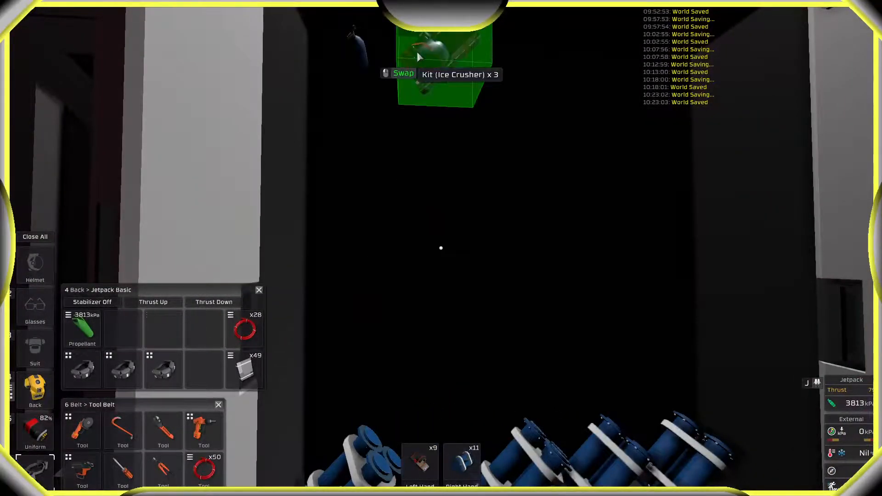
mouse_move(247, 371)
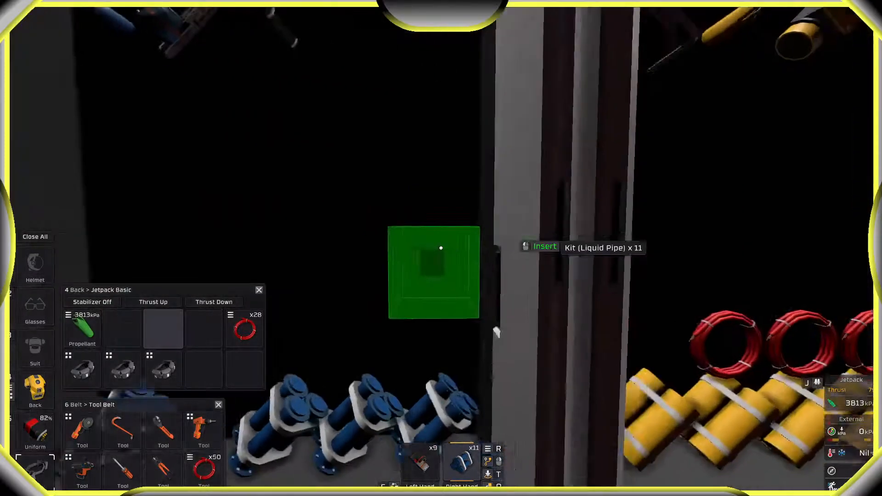
mouse_move(441, 248)
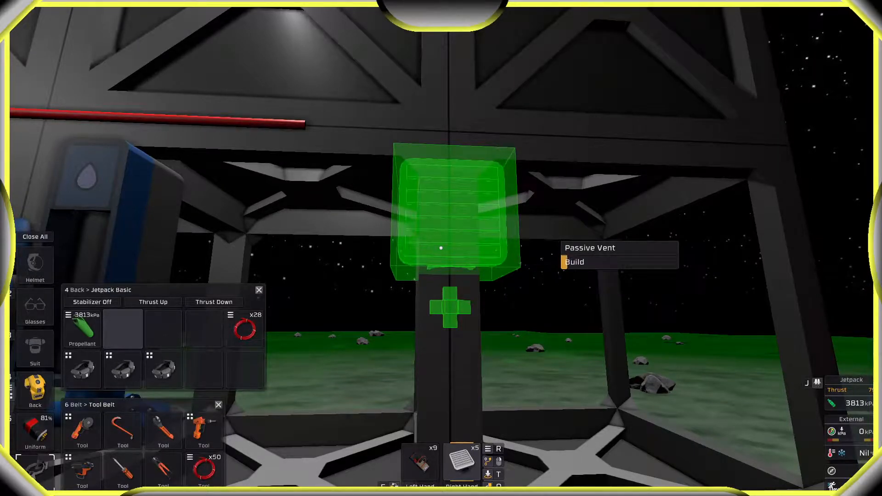
left_click(574, 261)
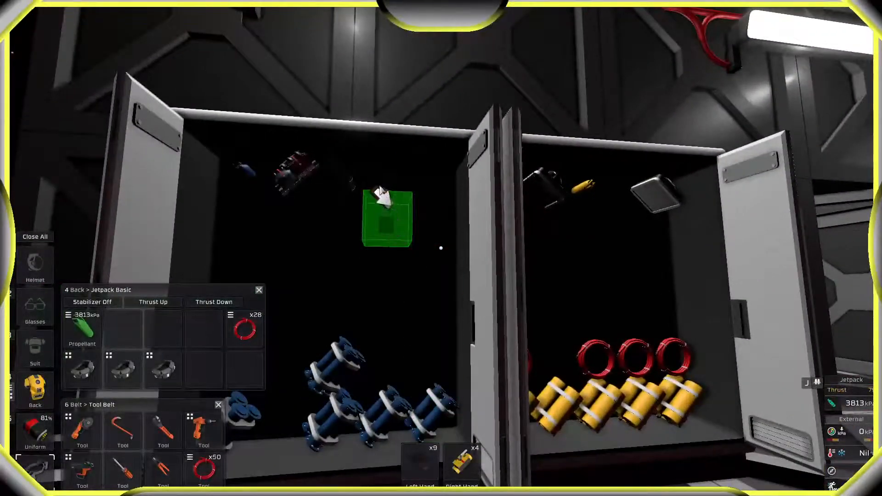
mouse_move(633, 194)
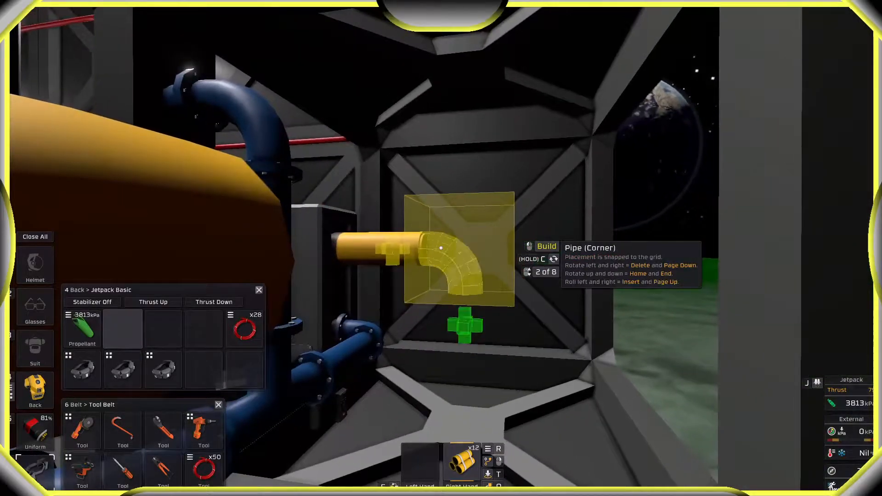
Step: Lay the corner pipe piece toward the tank fill and passive vent
left_click(441, 248)
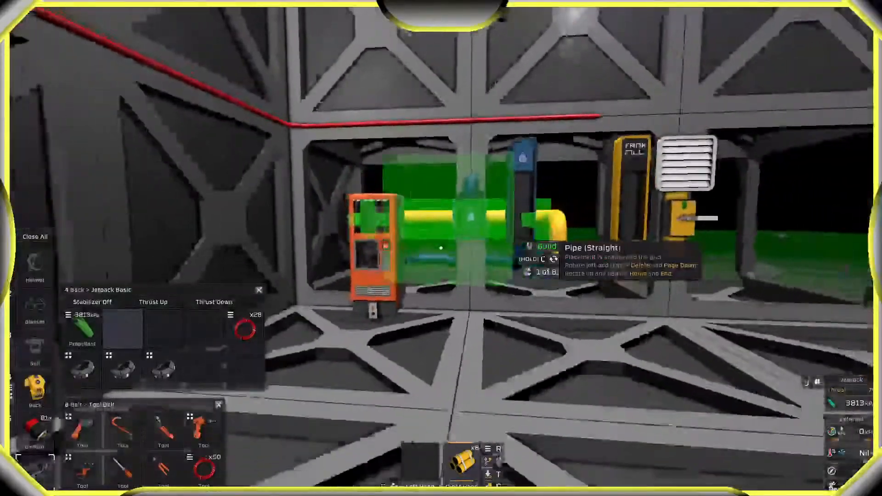
mouse_move(441, 249)
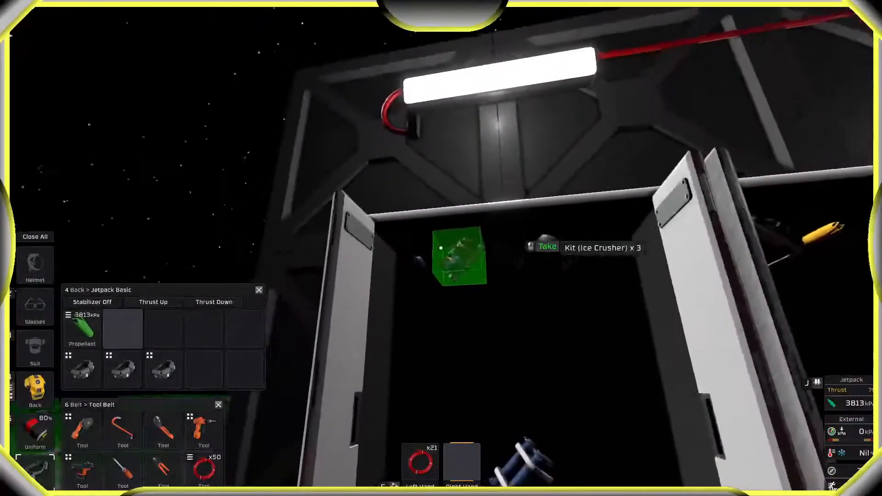
mouse_move(441, 248)
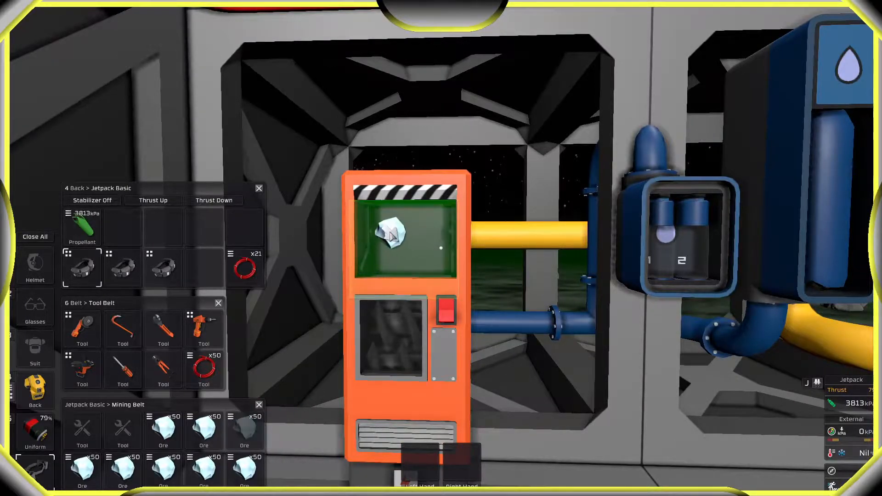
Step: Load ice ore from the mining belt into the ice crusher's import slot
left_click(445, 309)
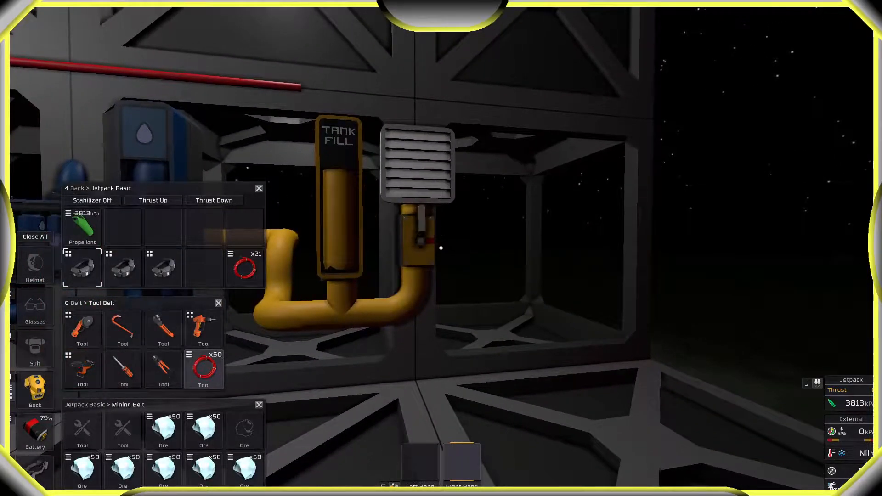
mouse_move(441, 247)
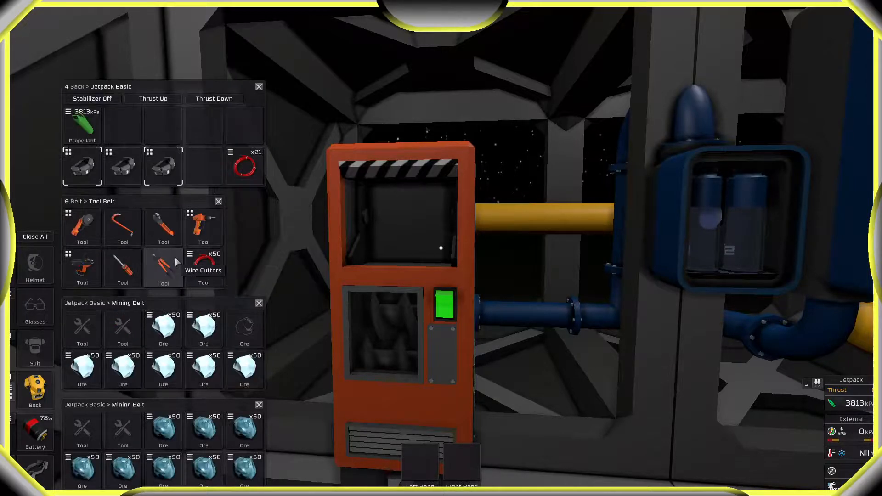
mouse_move(163, 431)
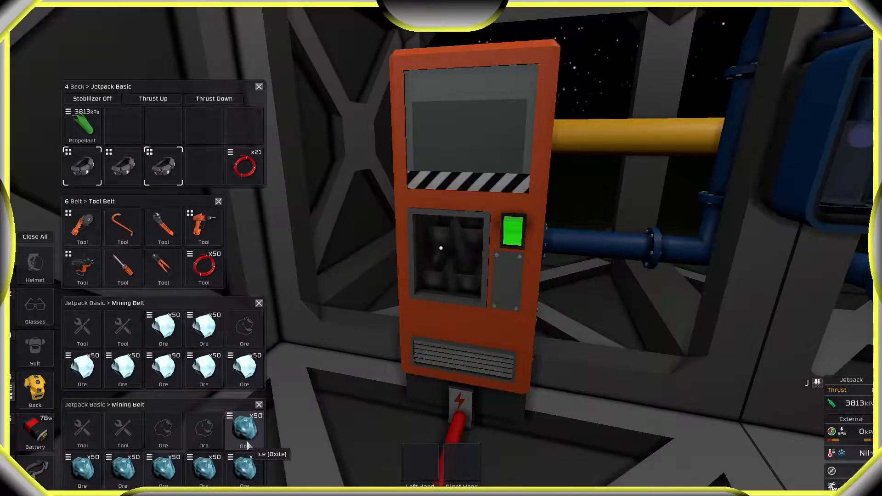
mouse_move(251, 440)
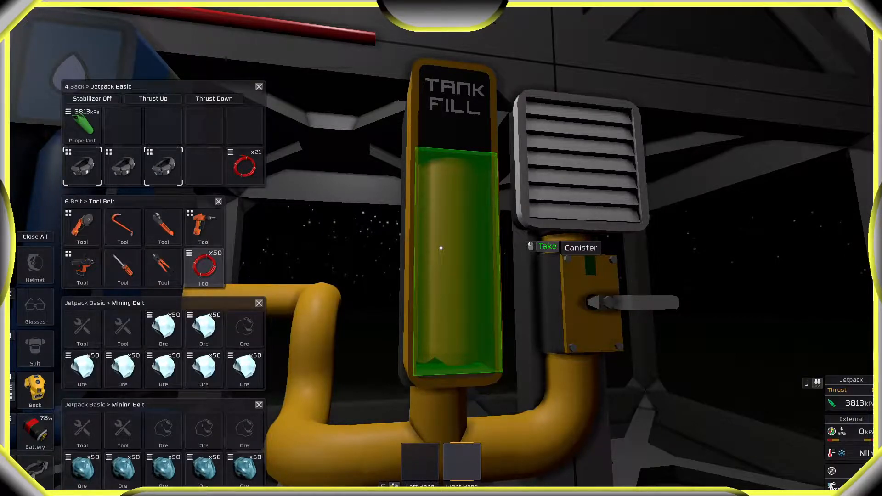
Step: Take the filled canister from the Tank Fill station into the right hand
left_click(546, 247)
type("can")
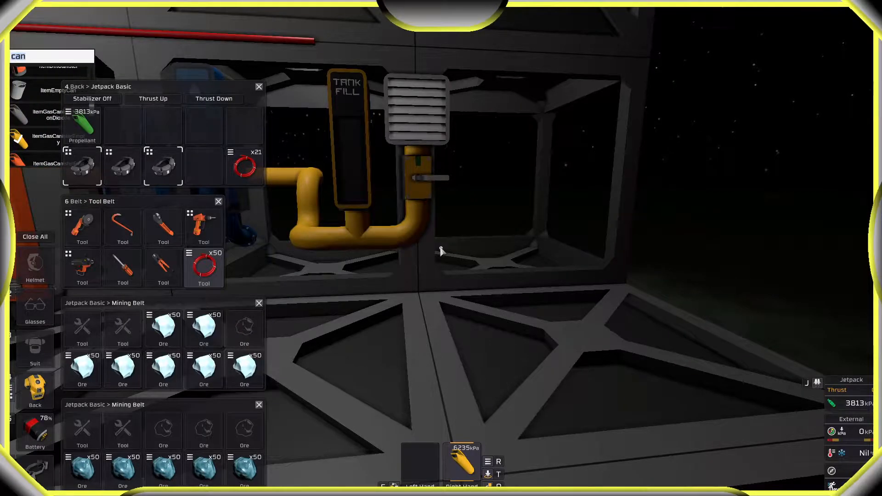
mouse_move(440, 247)
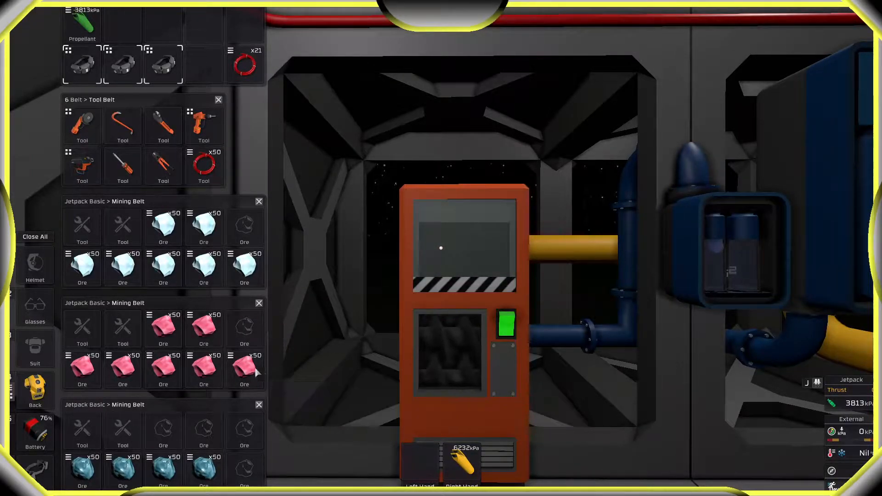
mouse_move(244, 368)
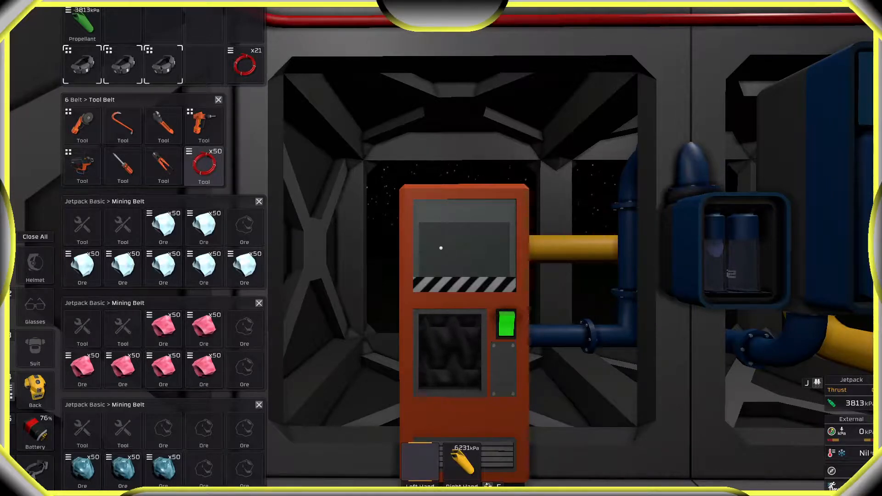
mouse_move(441, 248)
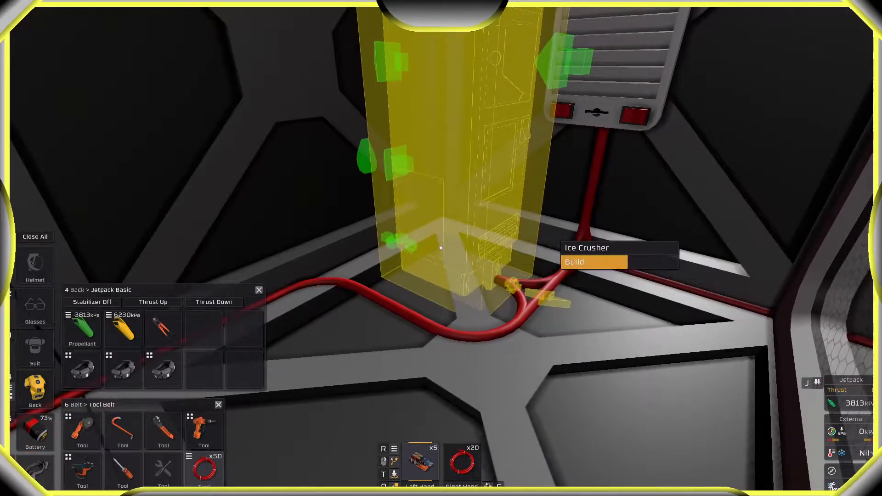
Step: Place the ice crusher beside the power cable and advance its frame construction
left_click(594, 262)
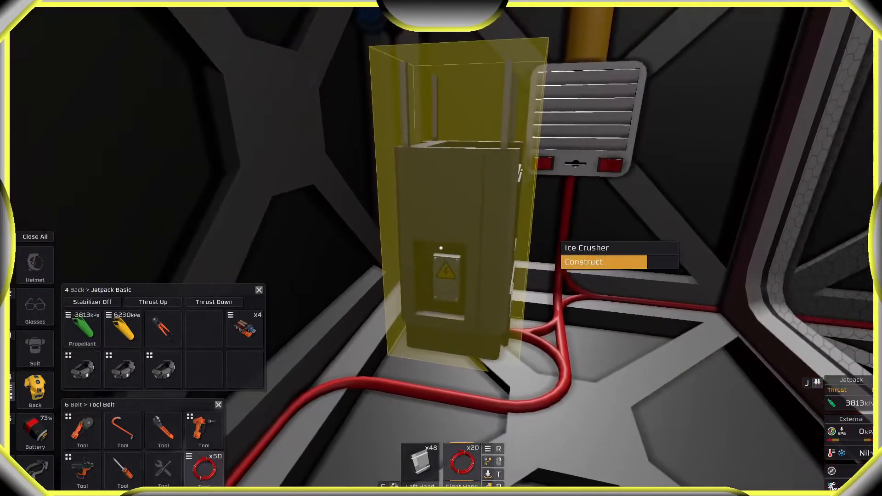
left_click(583, 263)
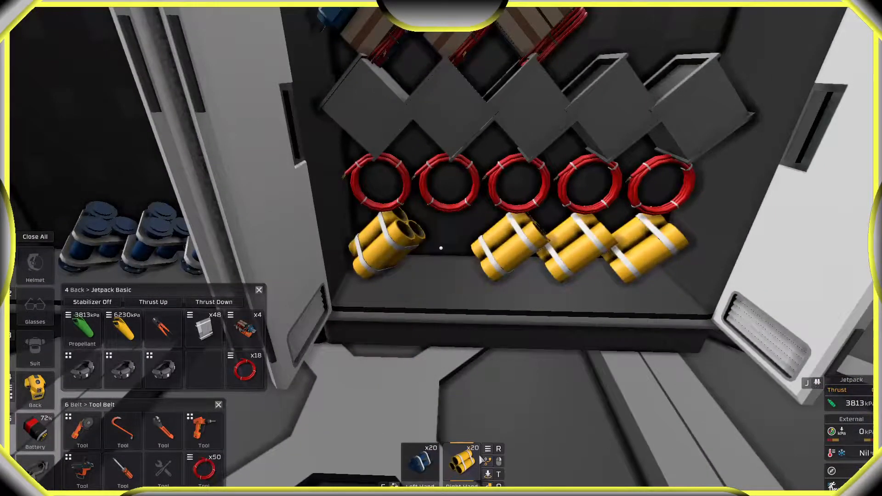
mouse_move(441, 248)
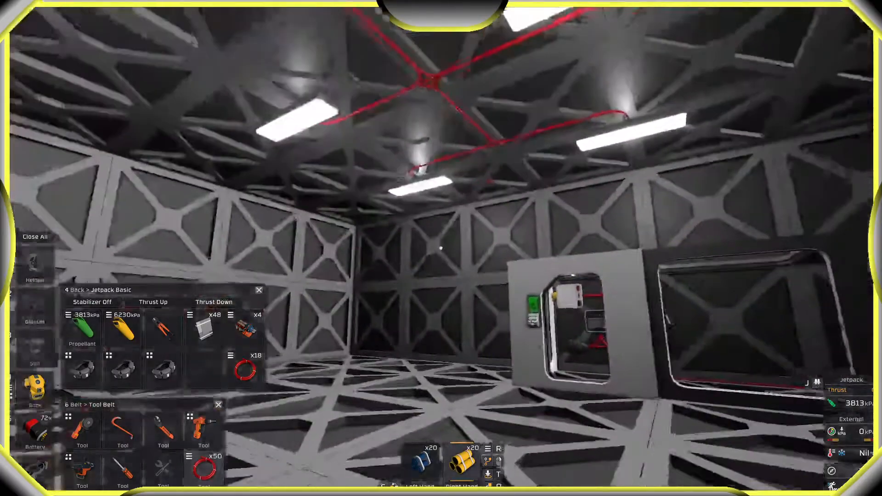
mouse_move(441, 248)
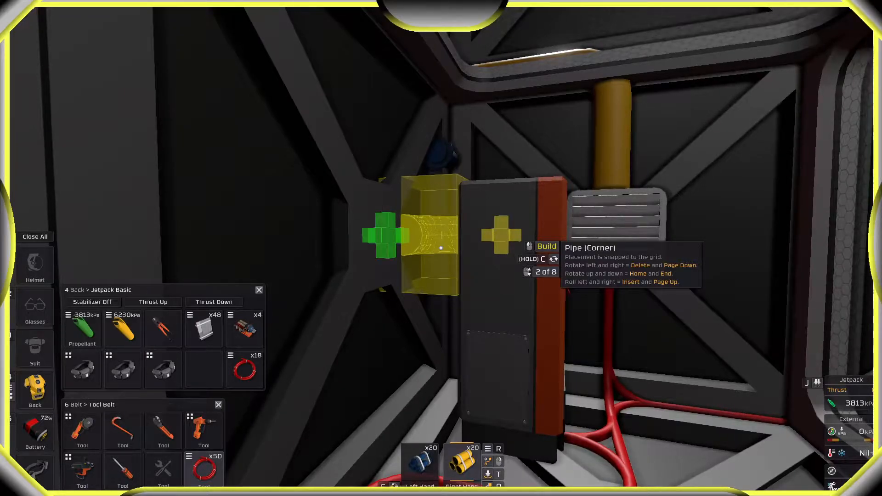
Step: Attach a corner pipe to the ice crusher's side port
left_click(441, 248)
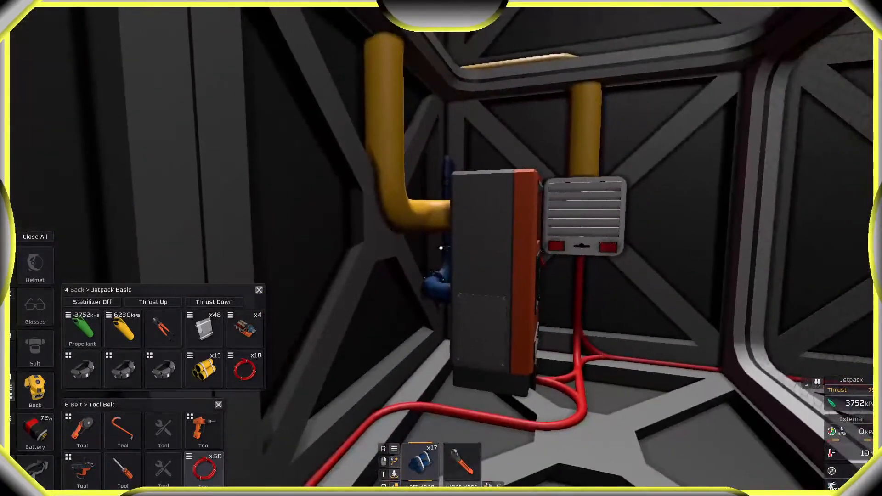
mouse_move(441, 248)
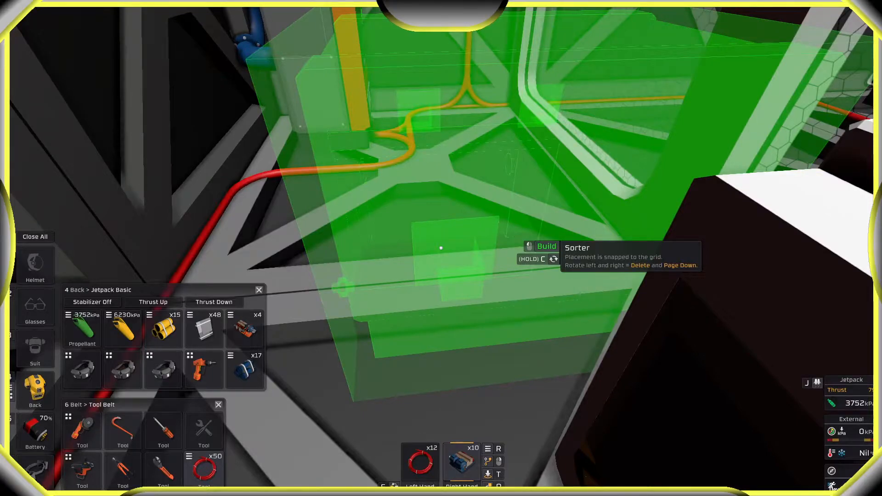
Step: Place the sorter in the open space over the red cabling
left_click(441, 247)
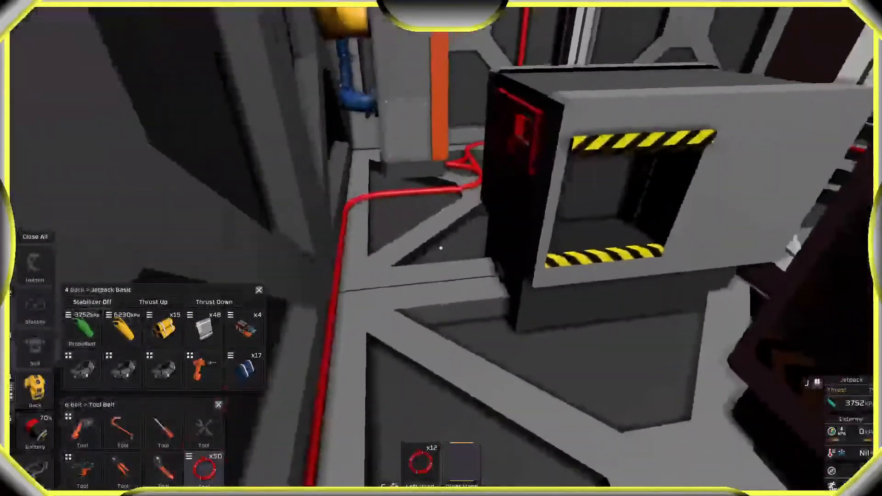
mouse_move(441, 247)
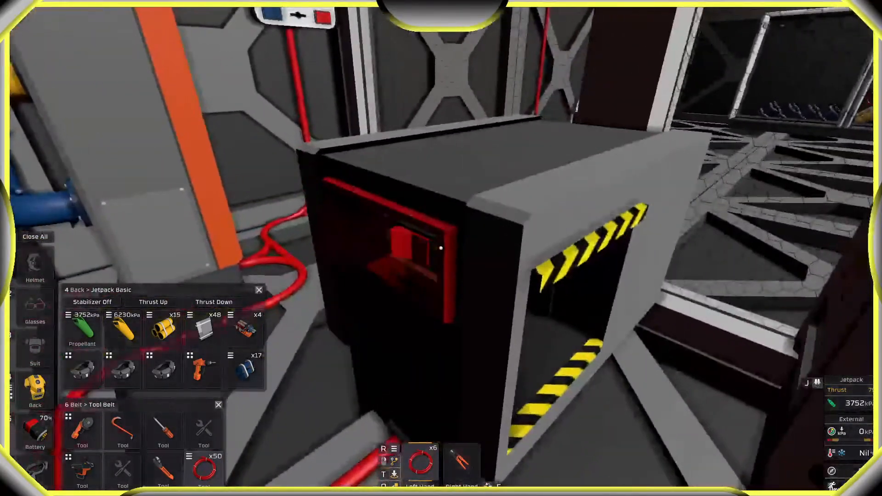
mouse_move(441, 248)
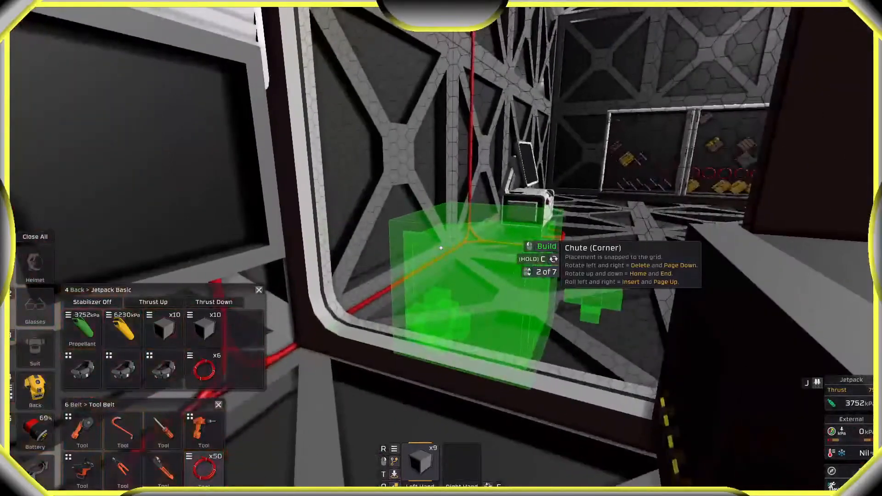
mouse_move(441, 248)
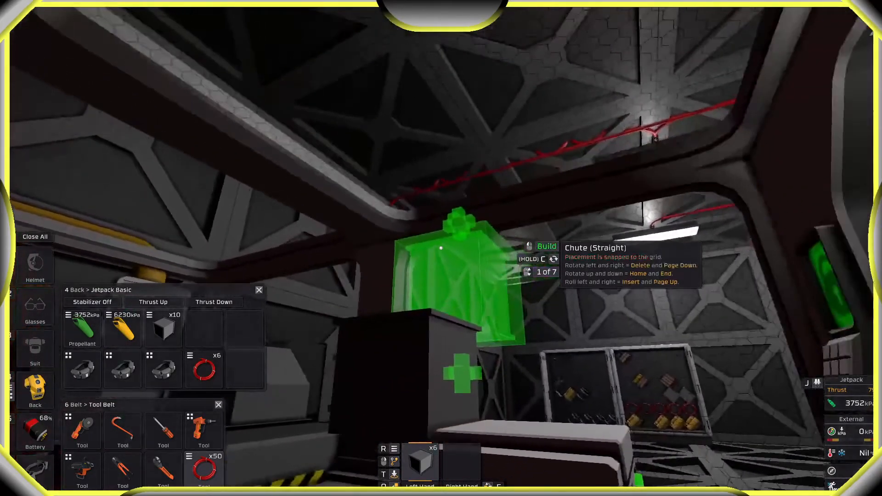
mouse_move(441, 248)
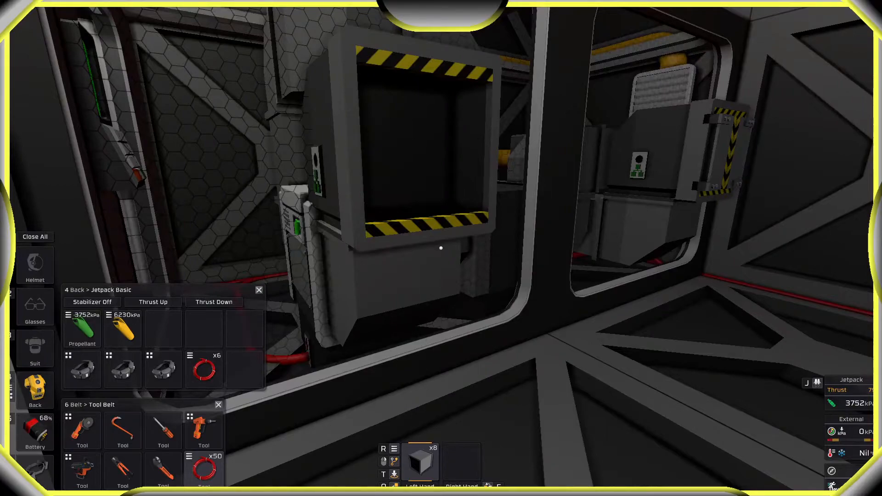
mouse_move(441, 248)
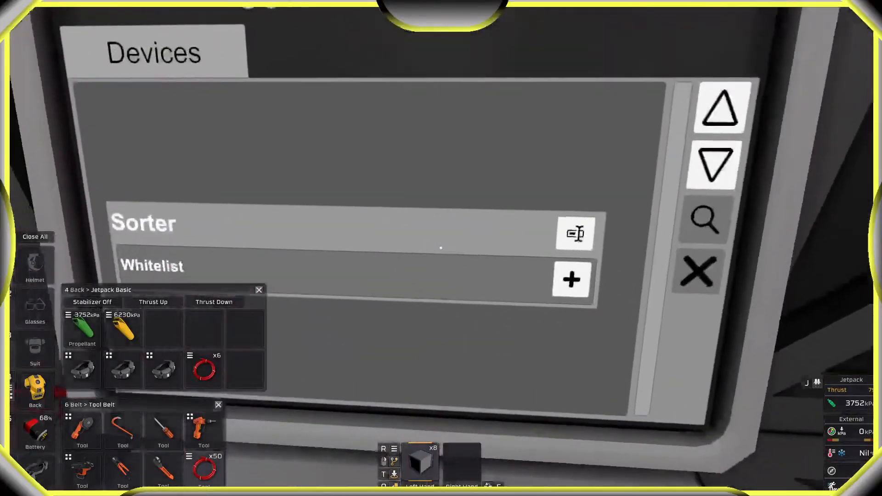
Step: Add a whitelist entry set to Ice (Oxite) and scroll the ice dropdown list
left_click(571, 280)
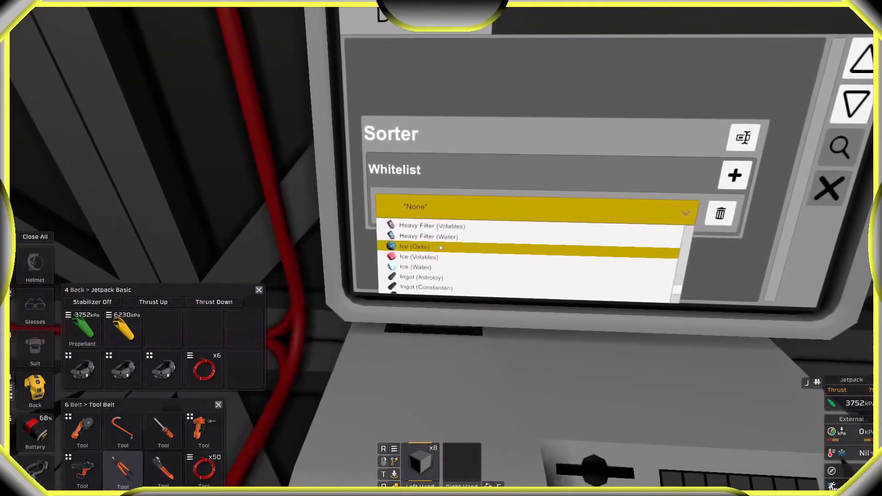
left_click(414, 246)
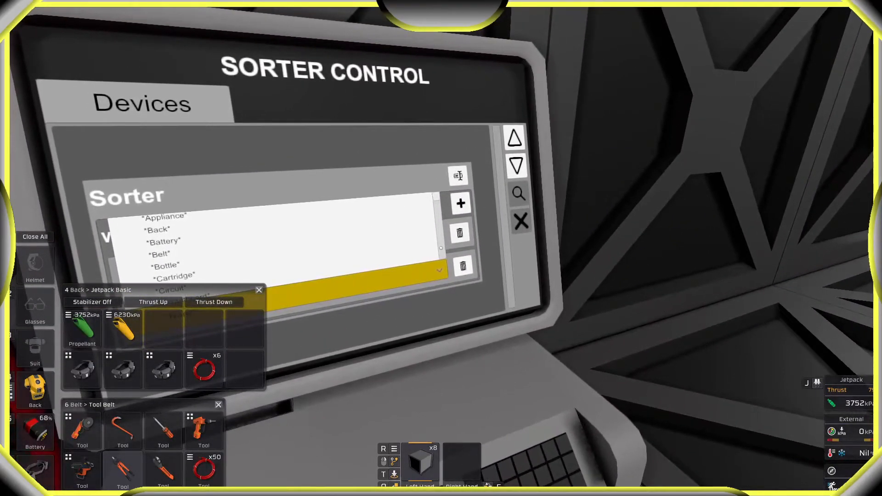
scroll("down", 3)
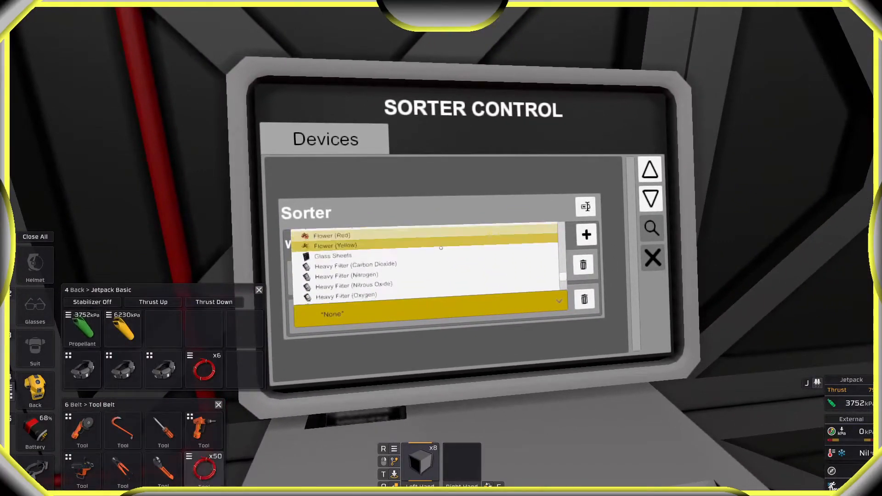
scroll("down", 3)
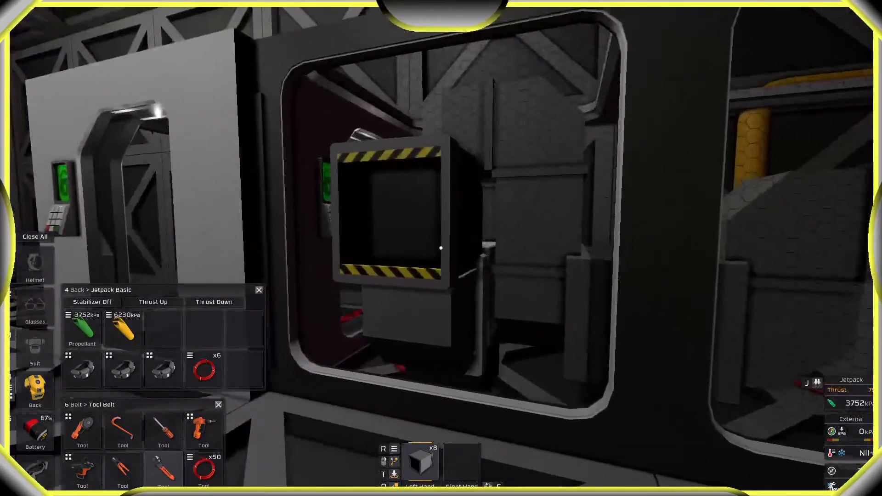
mouse_move(441, 247)
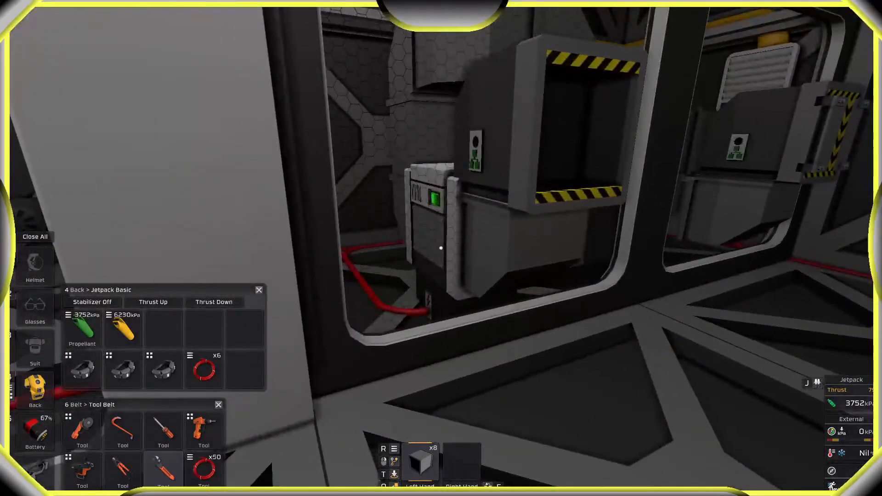